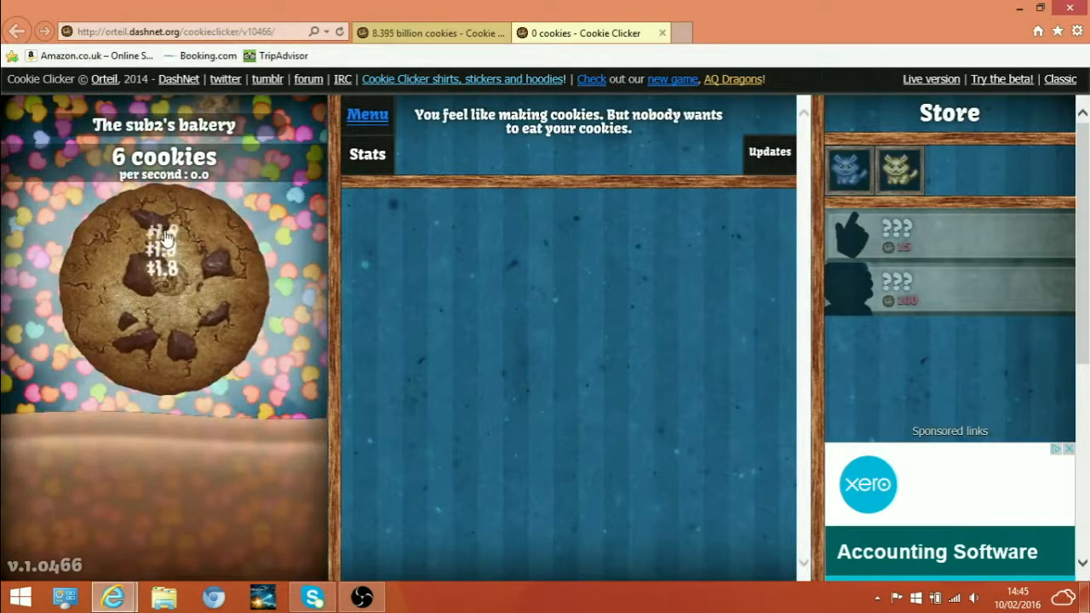
- Click the fresh bakery's big cookie to bring it to 6 cookies
{"action": "left_click", "coordinate": [163, 289]}
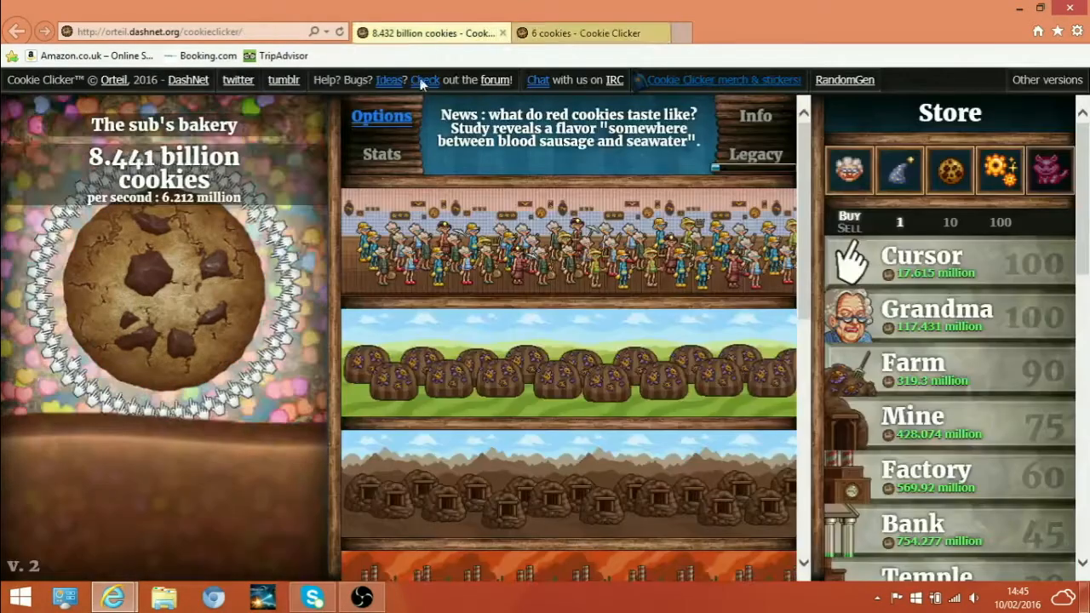
- Click the big cookie three times to push the established bakery toward 8.5 billion cookies
{"action": "left_click", "coordinate": [162, 294]}
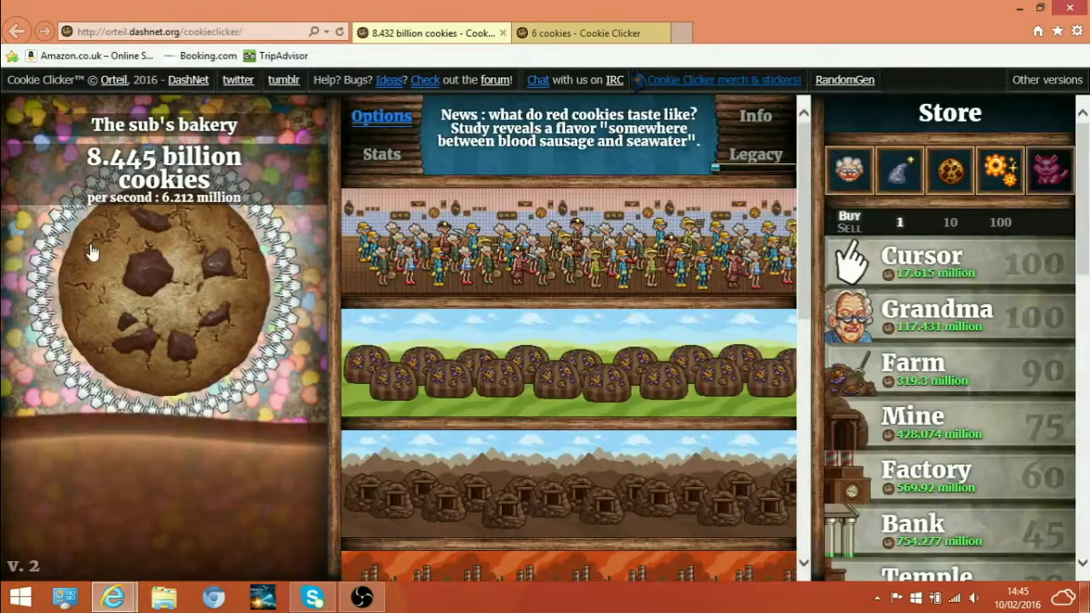
{"action": "left_click", "coordinate": [171, 306]}
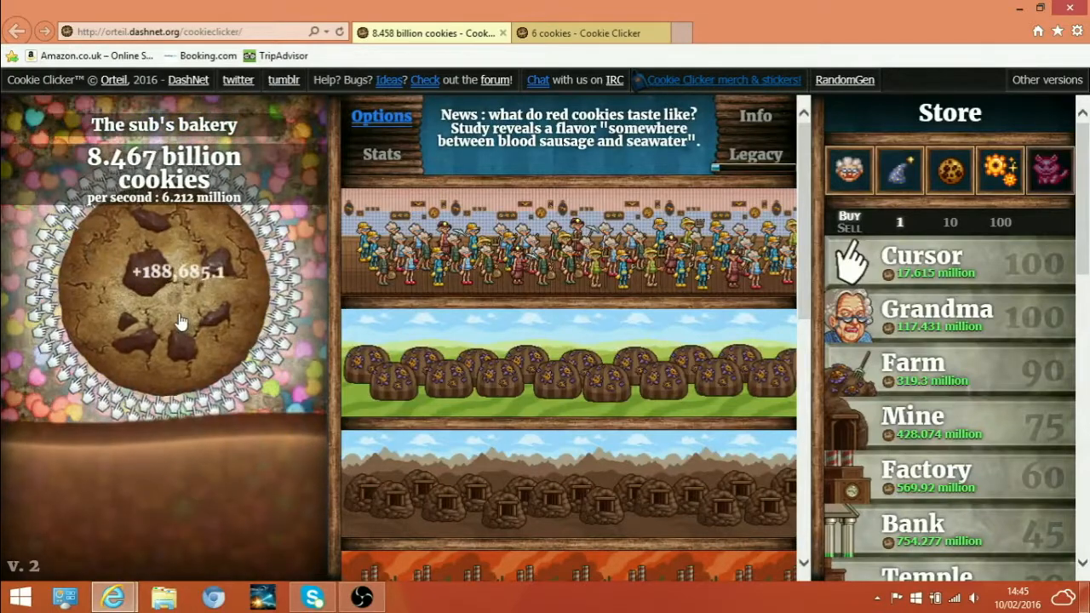
{"action": "left_click", "coordinate": [170, 315]}
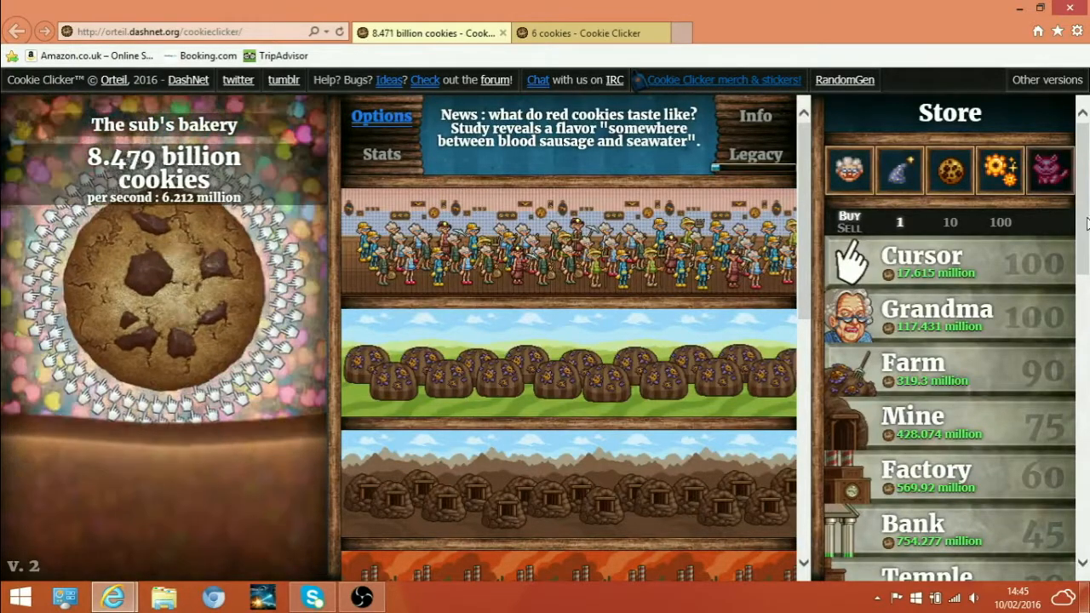
{"action": "scroll", "scroll_direction": "down", "scroll_amount": 3}
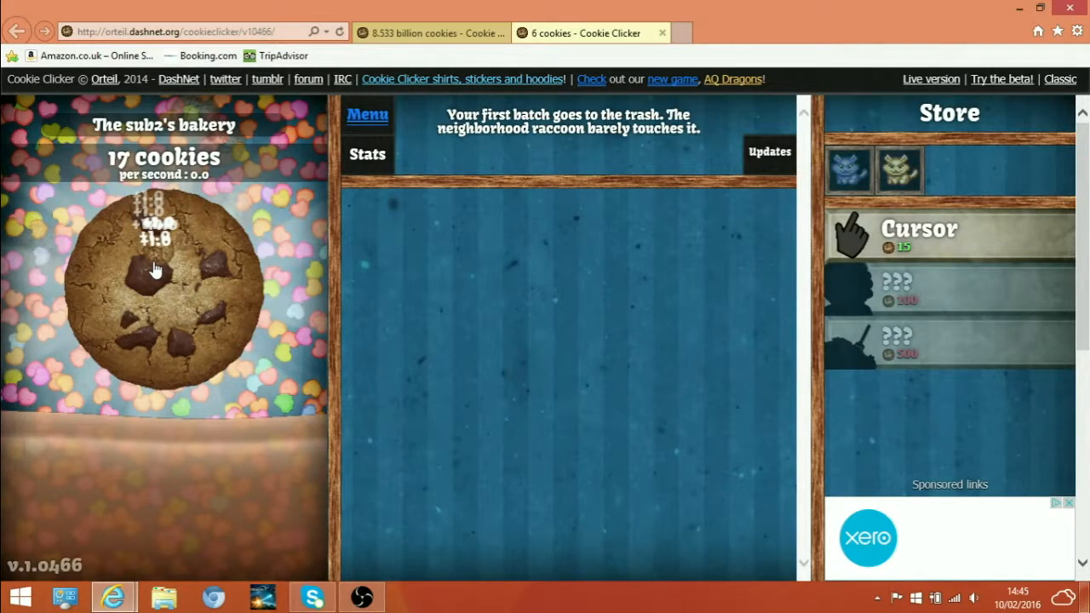
- Click the fresh bakery's big cookie once more; it stays at 17 cookies
{"action": "left_click", "coordinate": [156, 269]}
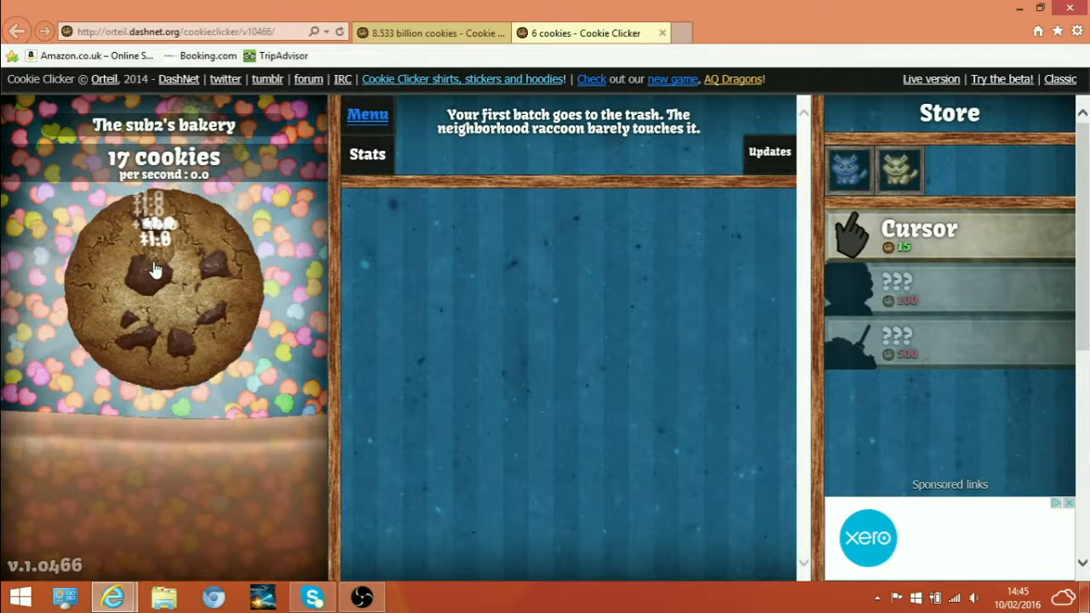